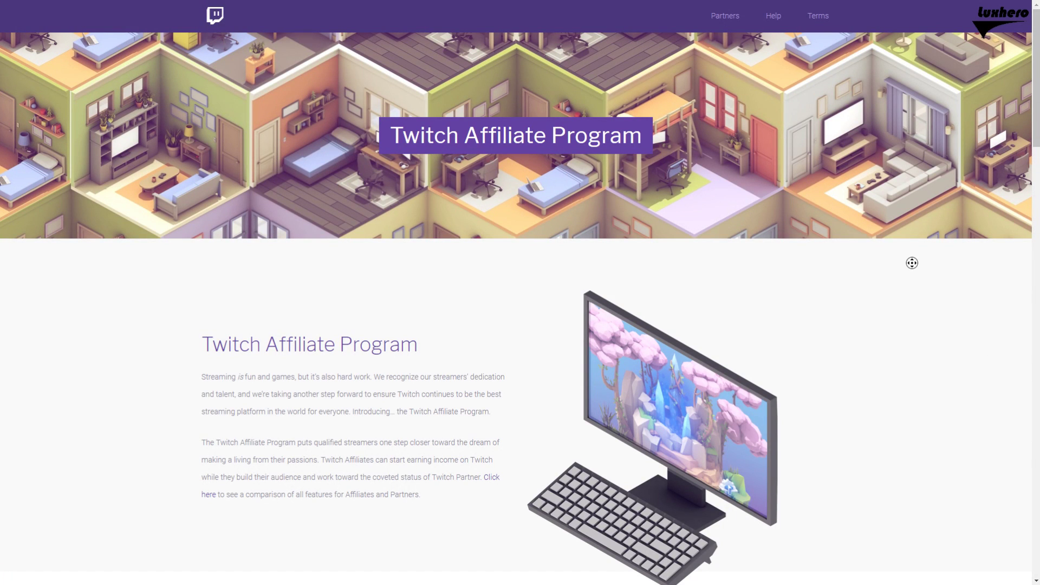
- Scroll the Affiliate Program page past Subscriptions and Game Sales to the Who qualifies? requirements
scroll("down", 3)
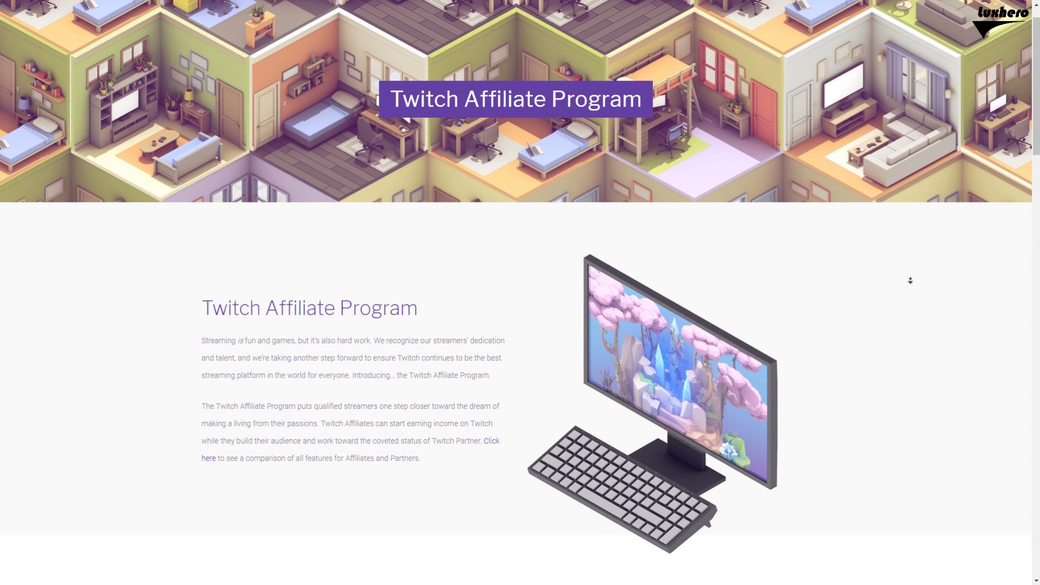
scroll("down", 3)
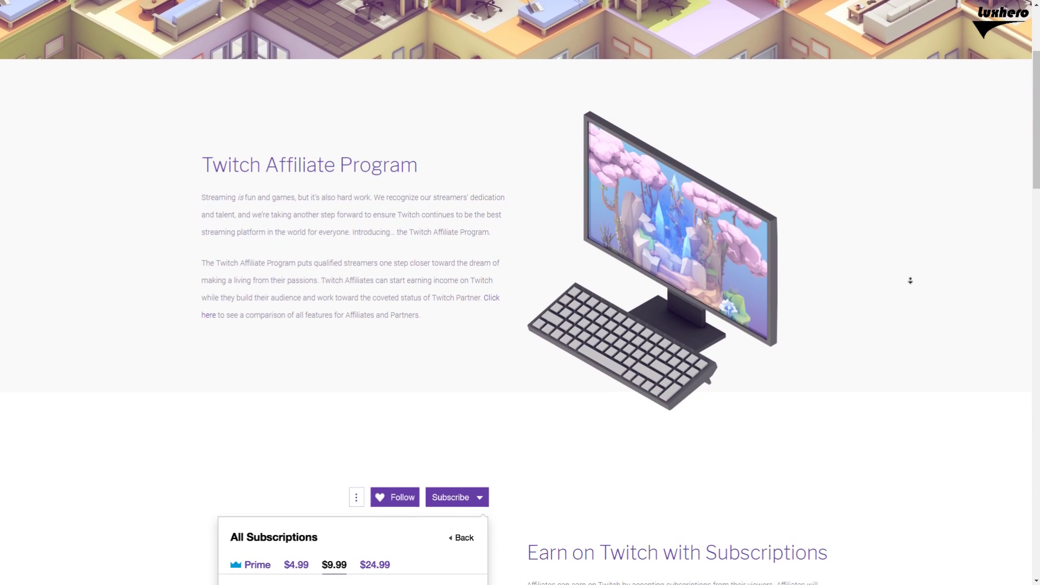
scroll("down", 3)
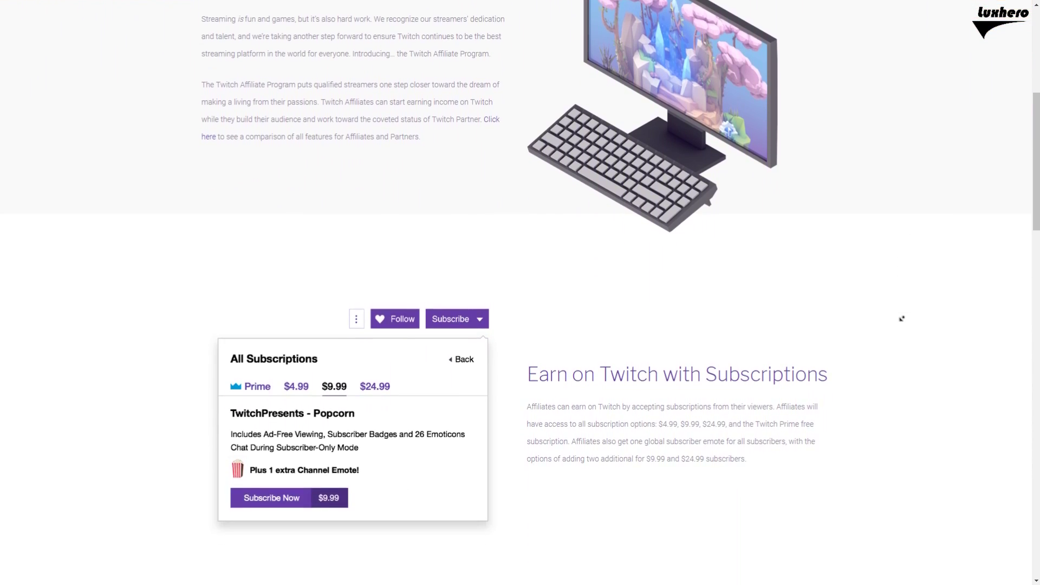
scroll("down", 3)
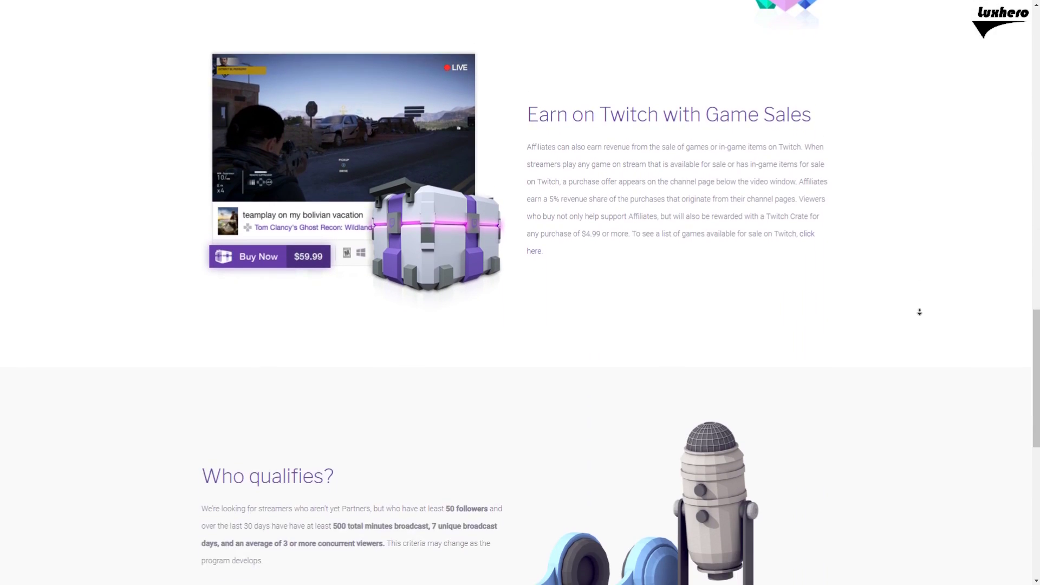
scroll("down", 3)
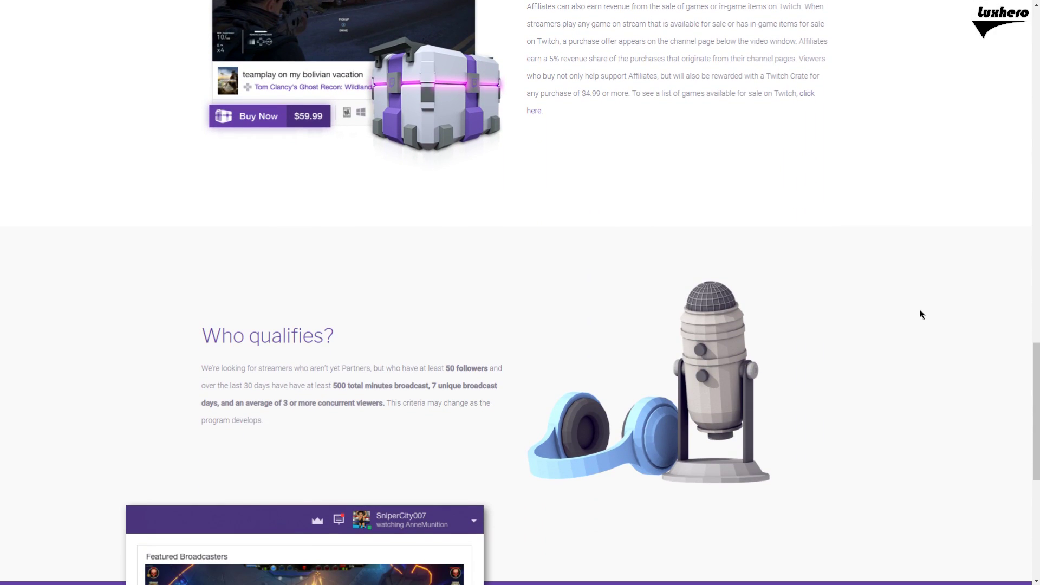
mouse_move(604, 343)
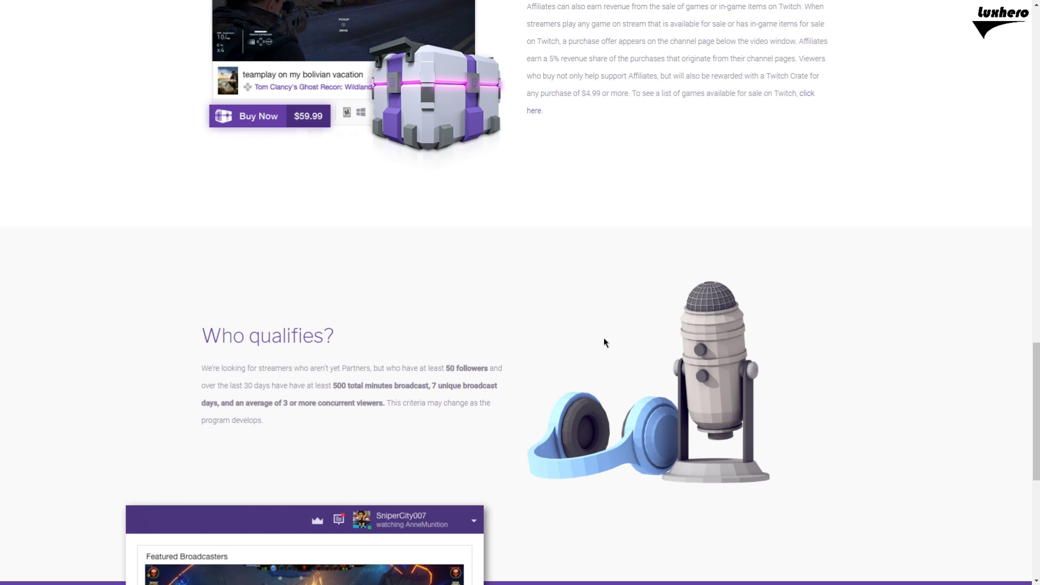
mouse_move(410, 338)
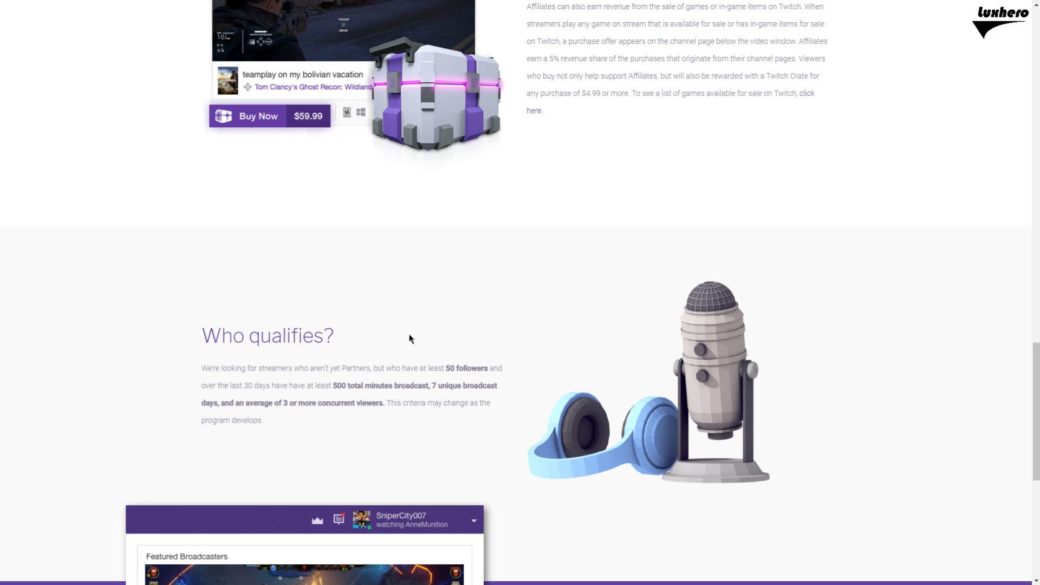
mouse_move(434, 396)
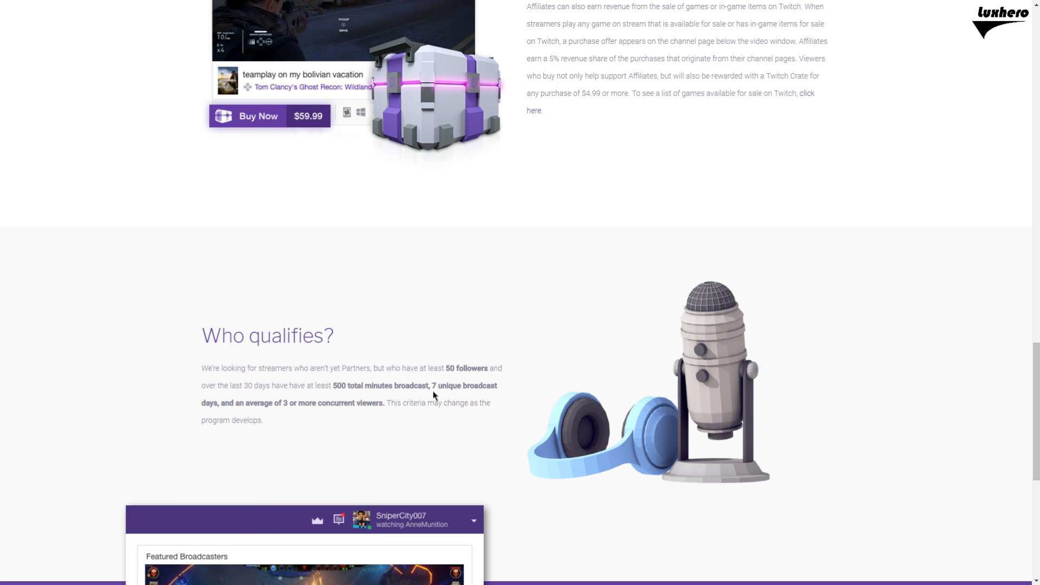
mouse_move(449, 388)
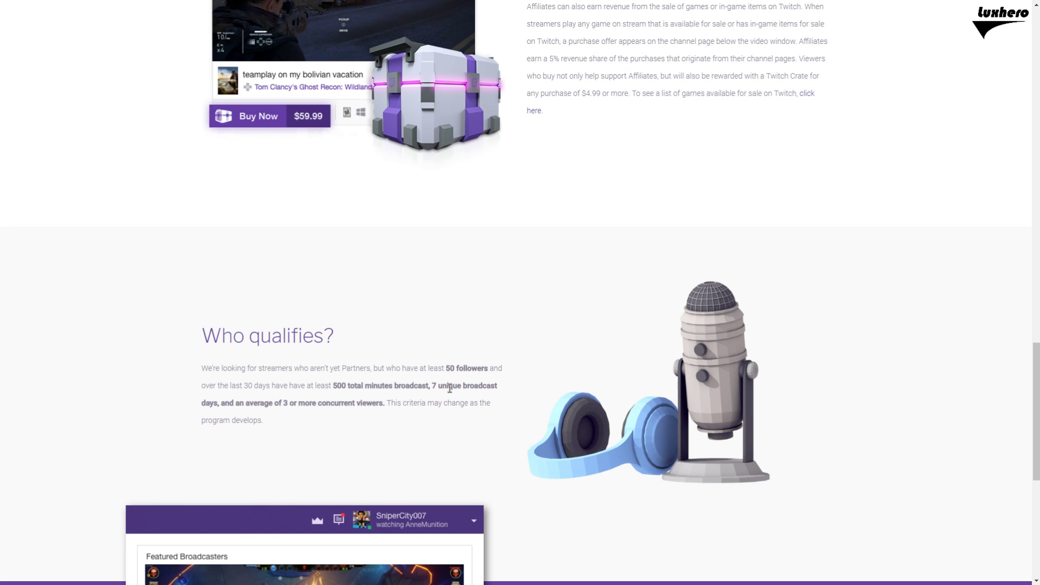
mouse_move(295, 414)
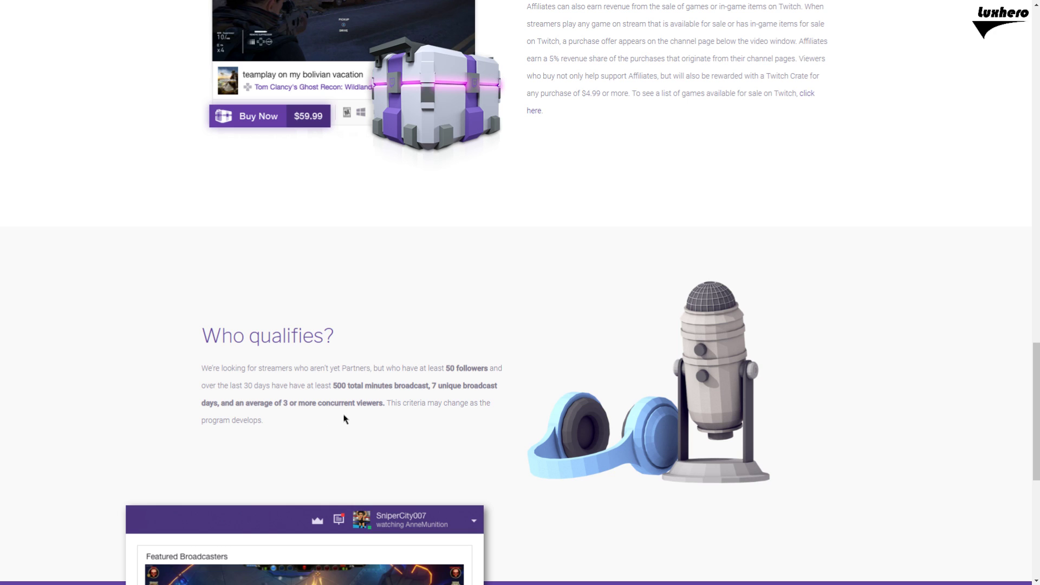
scroll("down", 3)
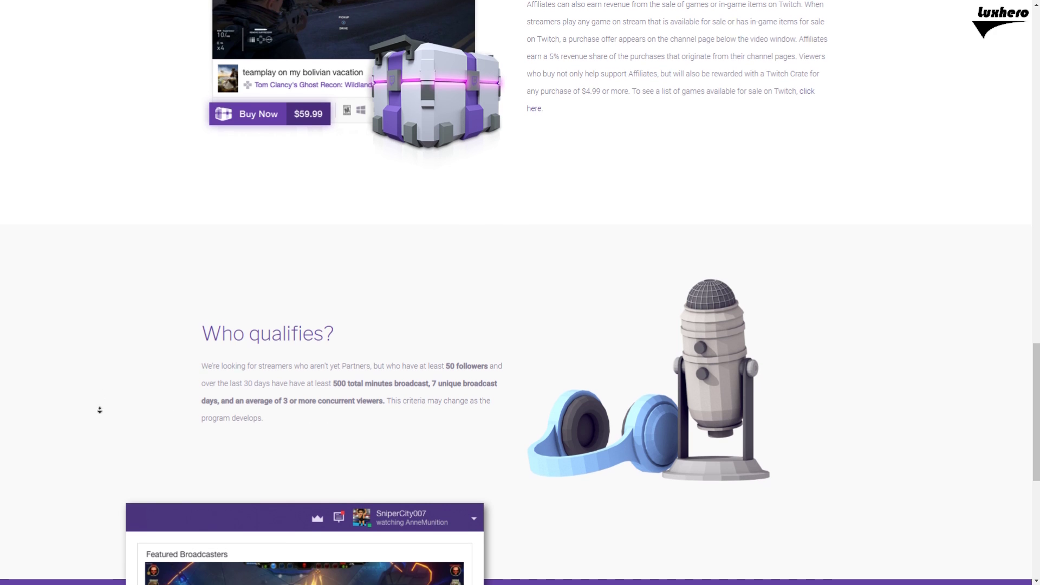
scroll("up", 3)
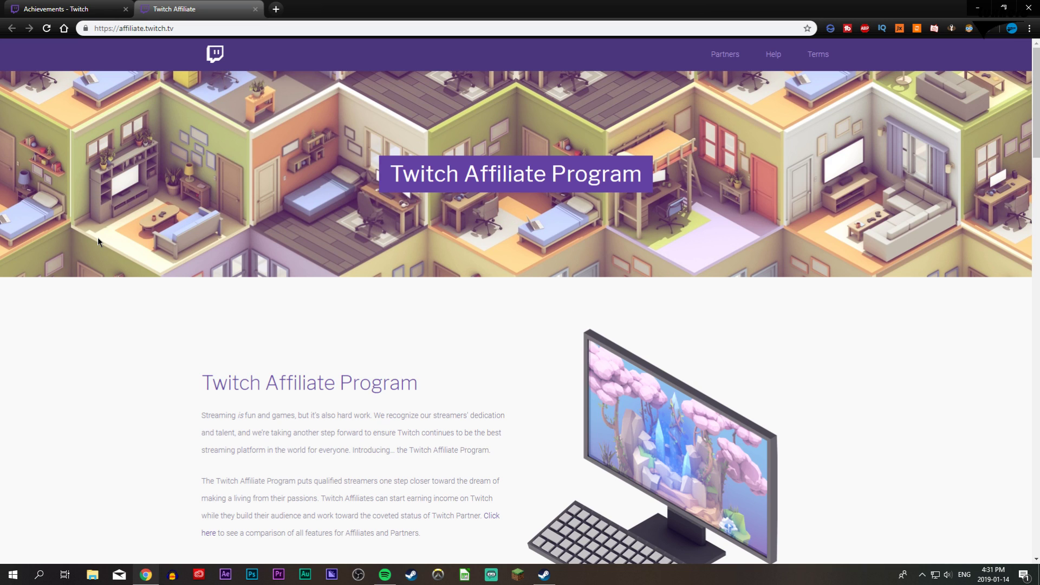
- Switch to the Twitch dashboard Achievements page showing It Begins tasks and in-progress goals
left_click(63, 8)
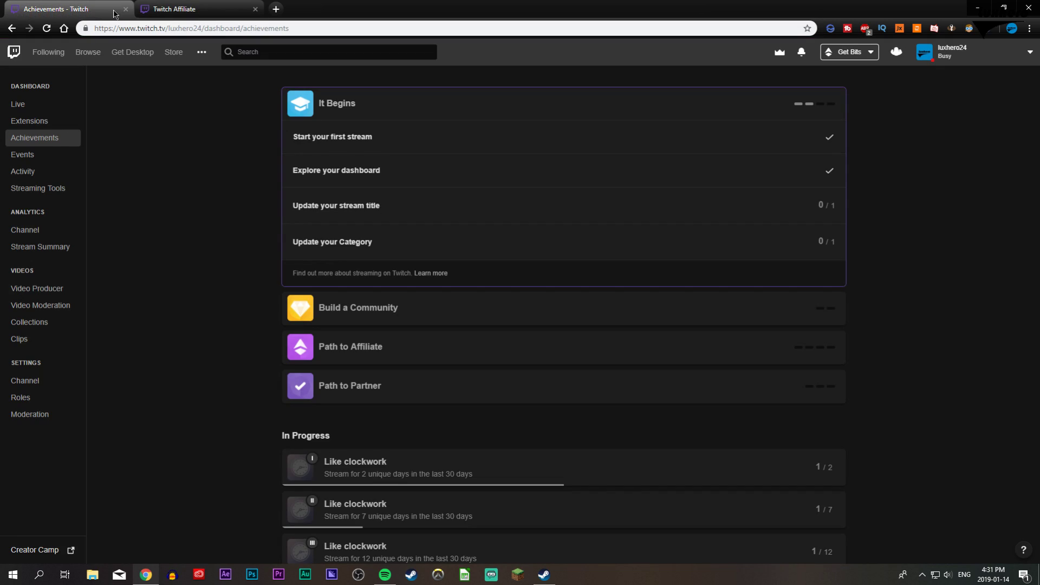
mouse_move(913, 72)
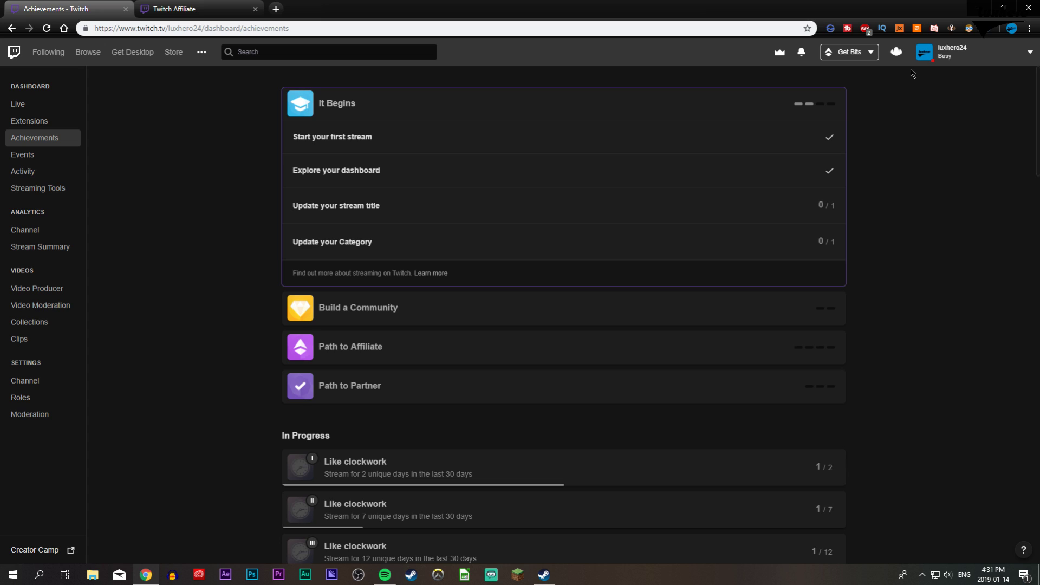
mouse_move(801, 52)
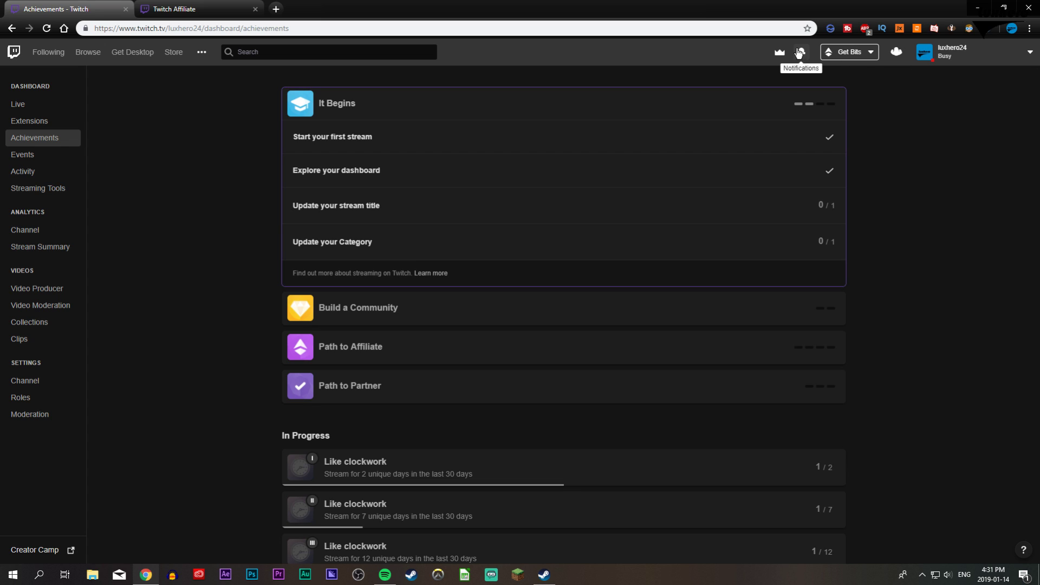
mouse_move(810, 66)
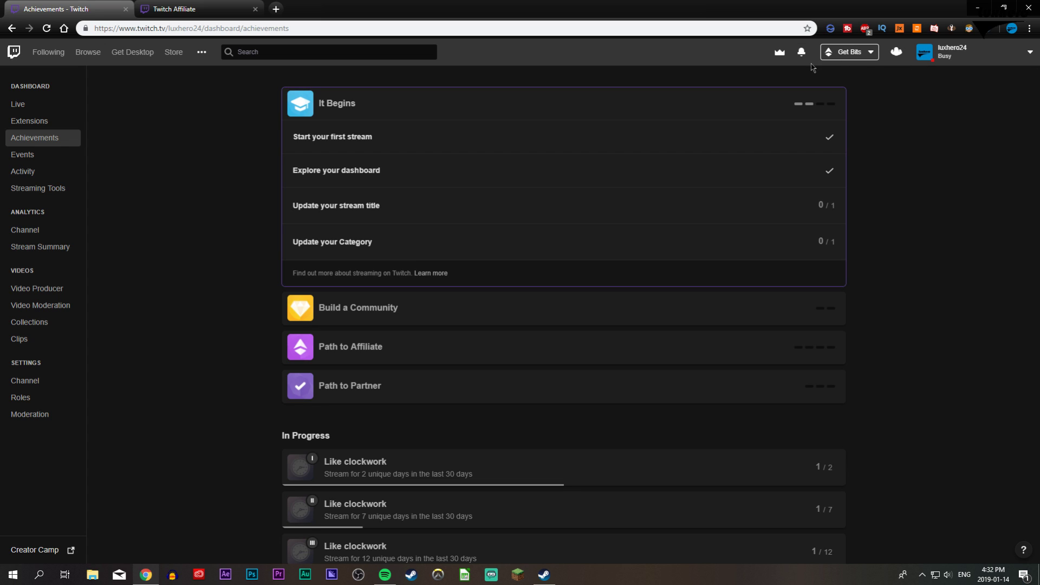
mouse_move(875, 123)
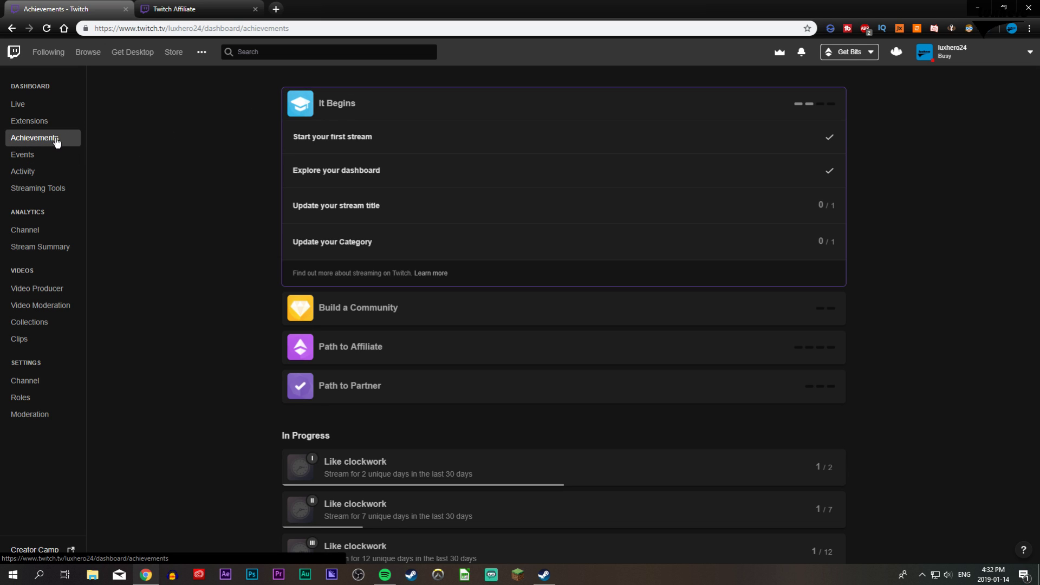
mouse_move(139, 158)
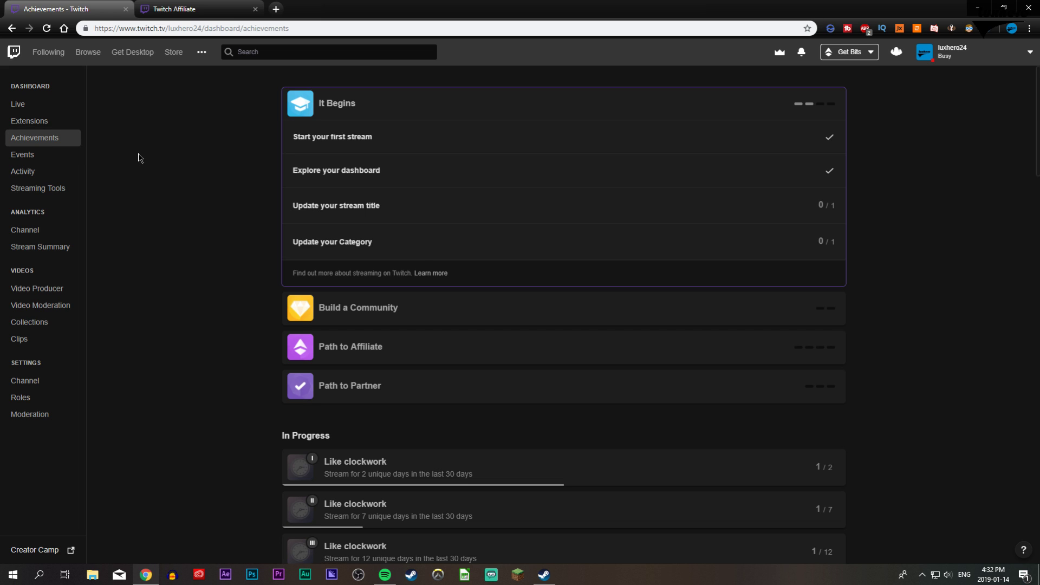